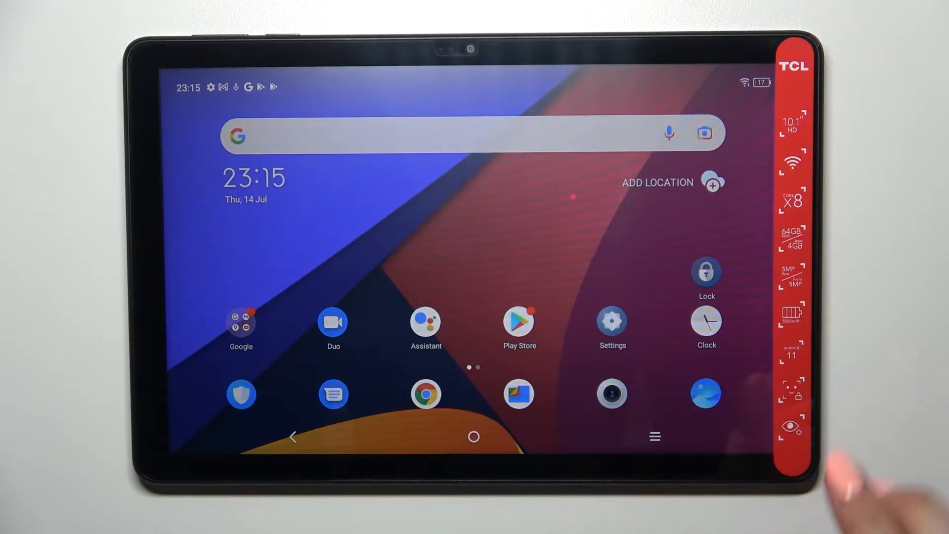
Launch the Camera app from the home screen to reach its settings.
{"action": "left_click", "coordinate": [611, 394]}
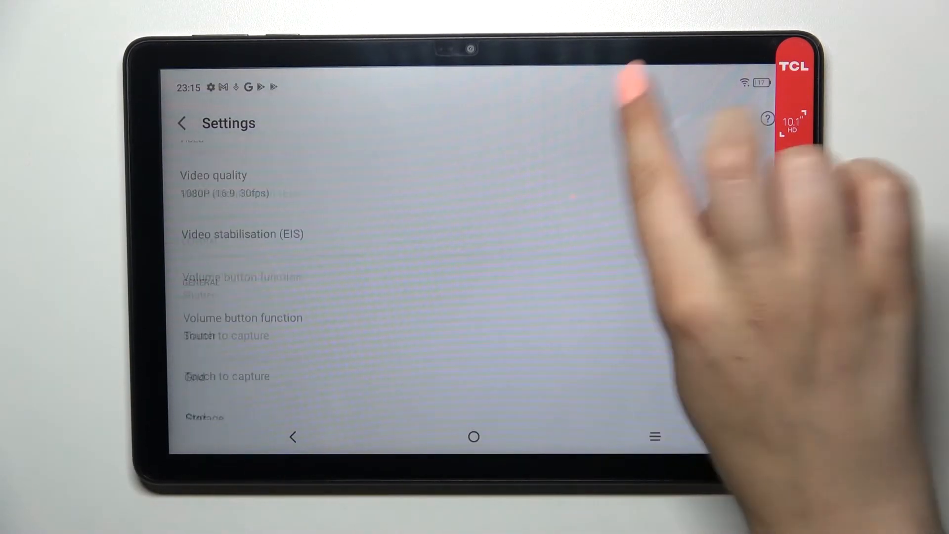
Scroll to the bottom of Camera Settings and choose Reset settings.
{"action": "scroll", "scroll_direction": "down", "scroll_amount": 3}
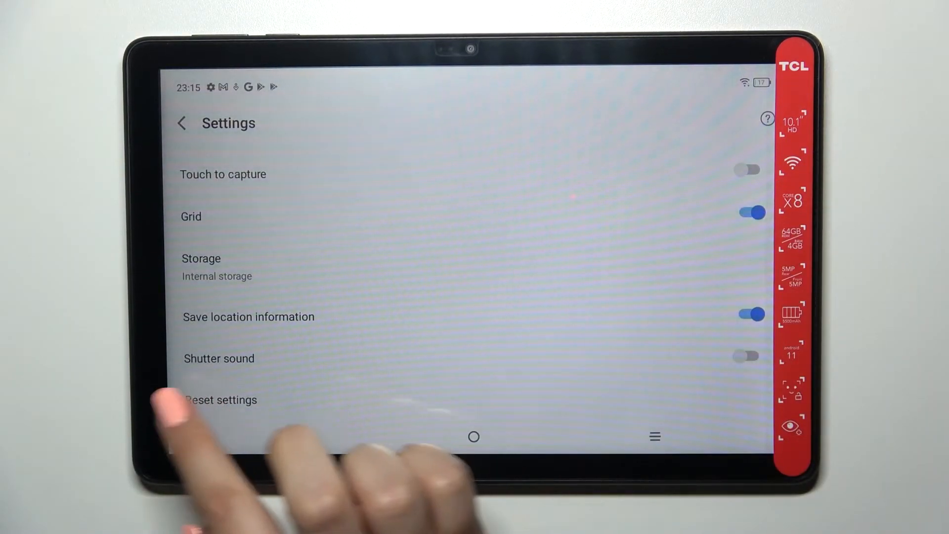
{"action": "left_click", "coordinate": [221, 400]}
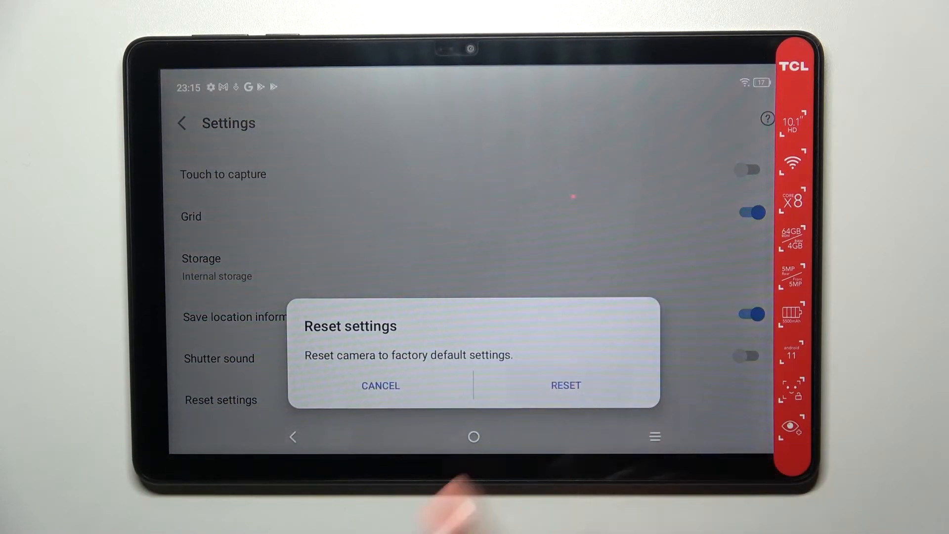
Confirm RESET to restore factory defaults, then return to the home screen.
{"action": "left_click", "coordinate": [566, 385]}
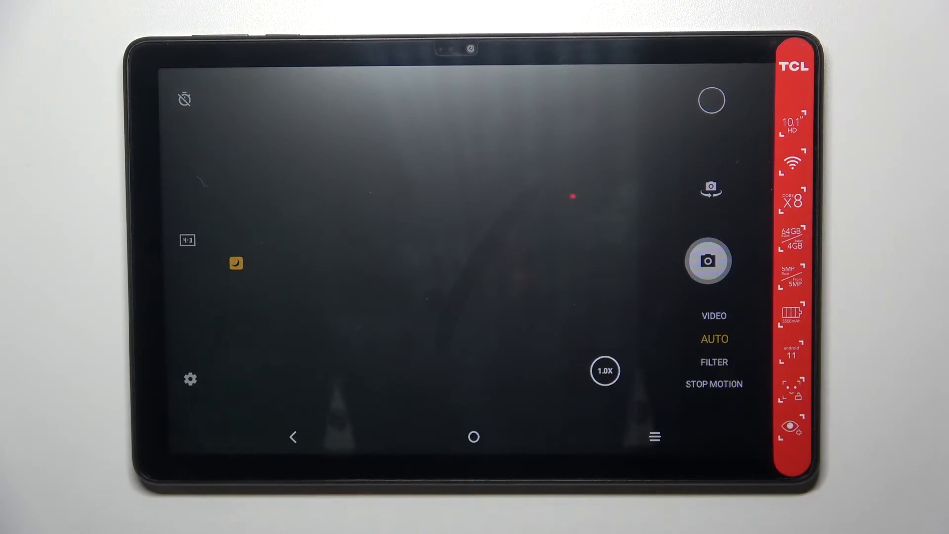
{"action": "left_click", "coordinate": [474, 437]}
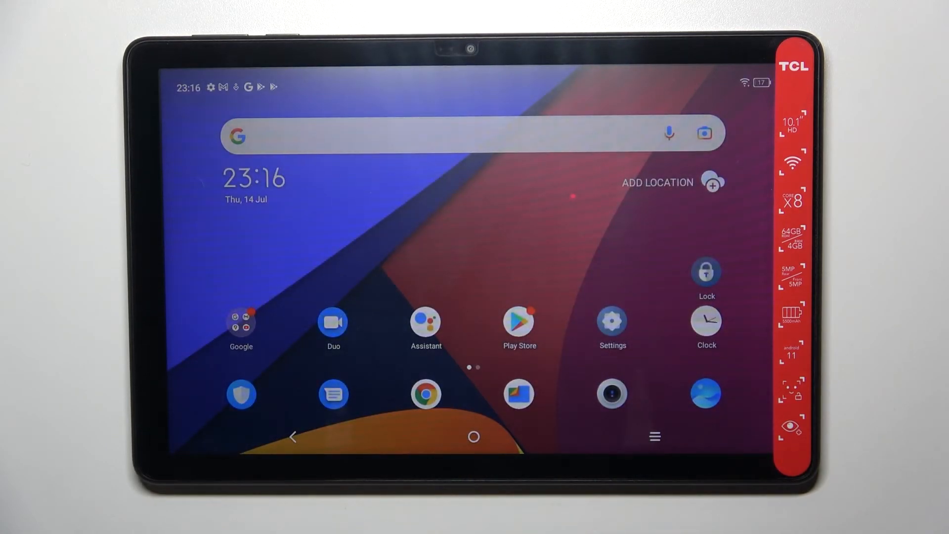